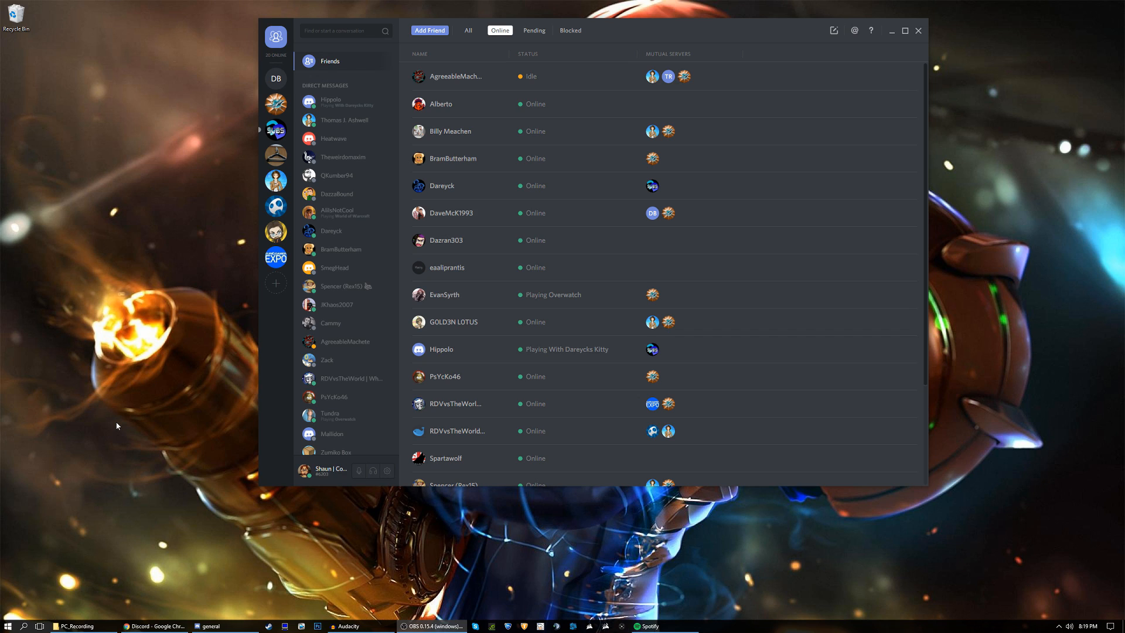
mouse_move(263, 297)
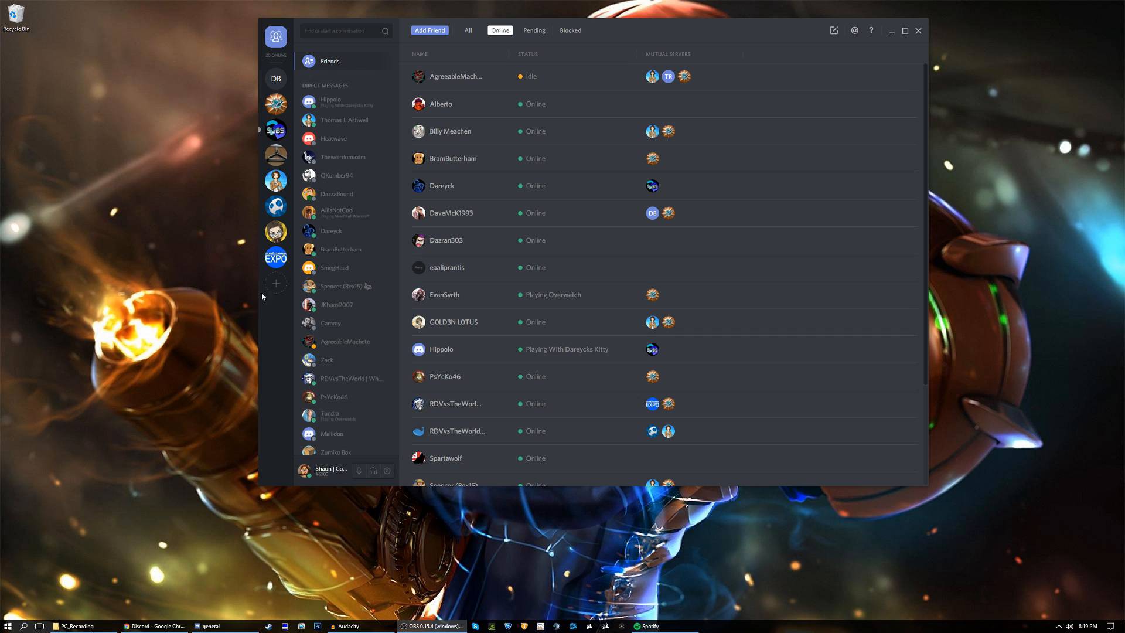
mouse_move(434, 196)
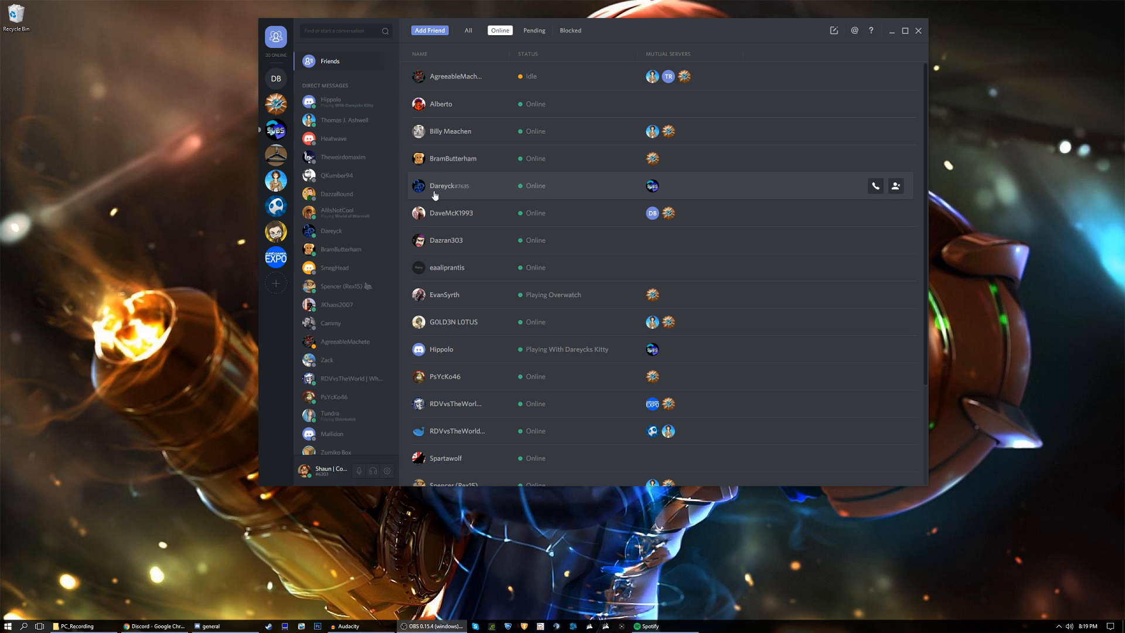
mouse_move(185, 385)
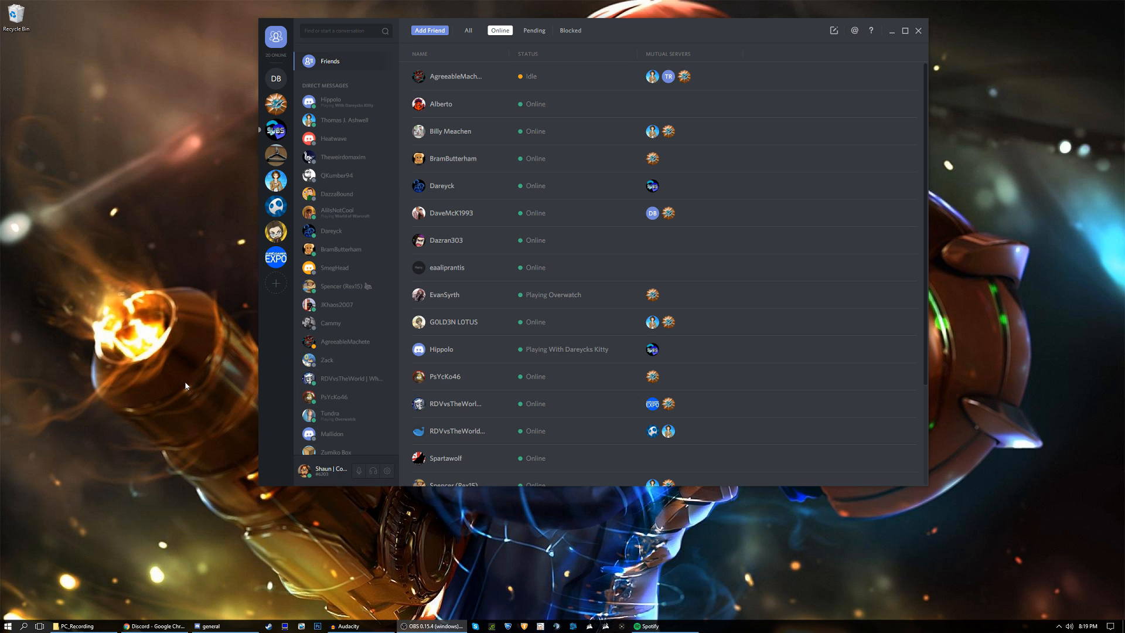
mouse_move(212, 233)
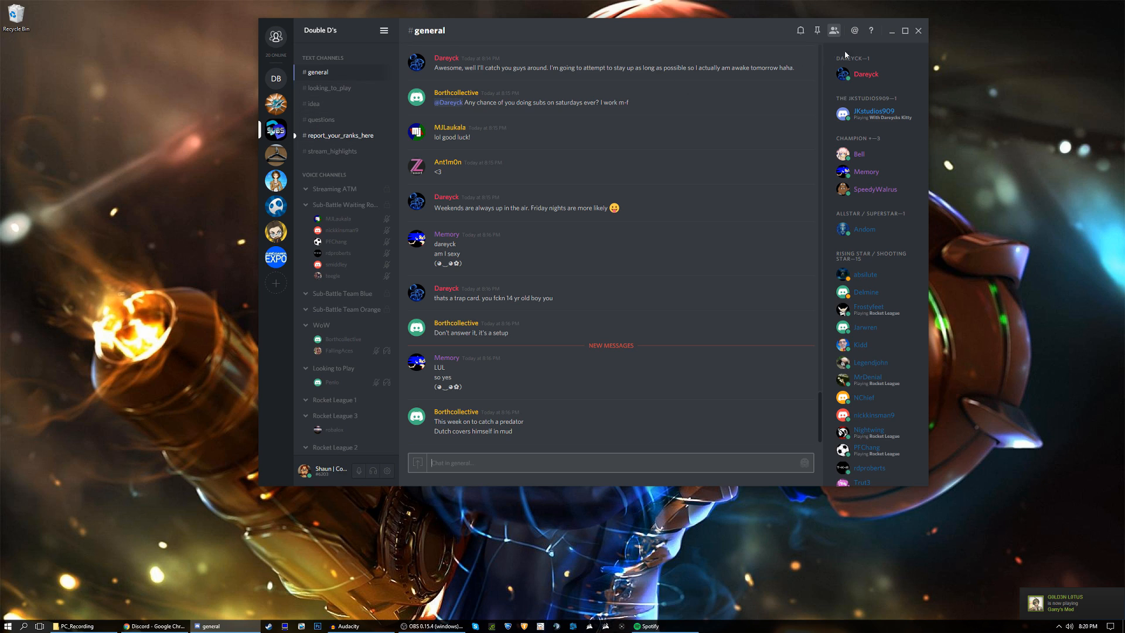
mouse_move(678, 280)
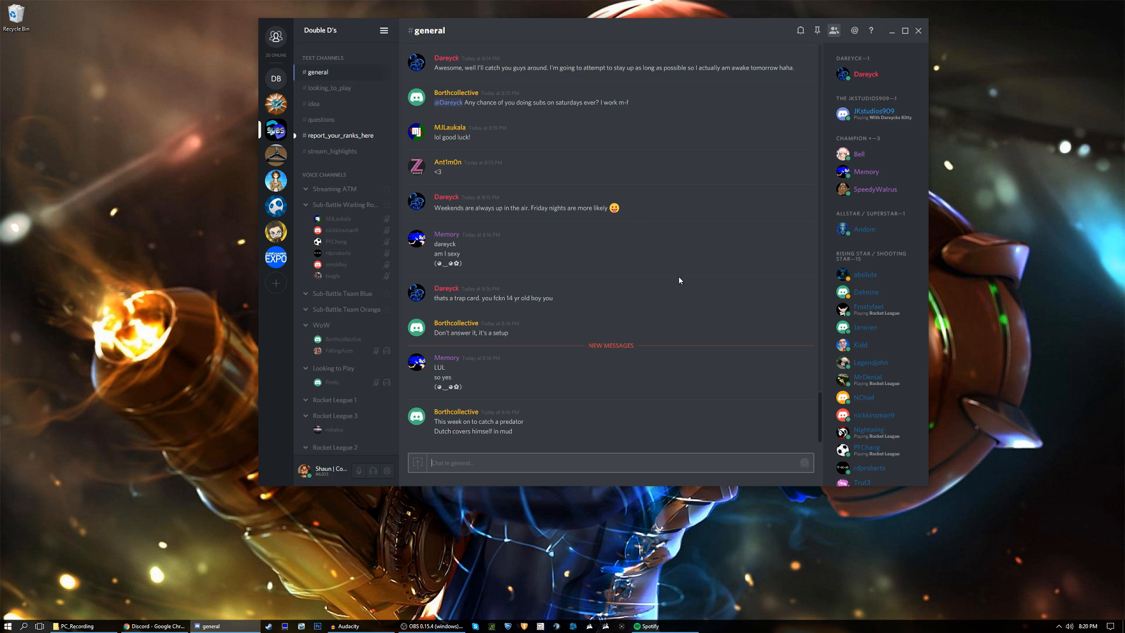
mouse_move(683, 308)
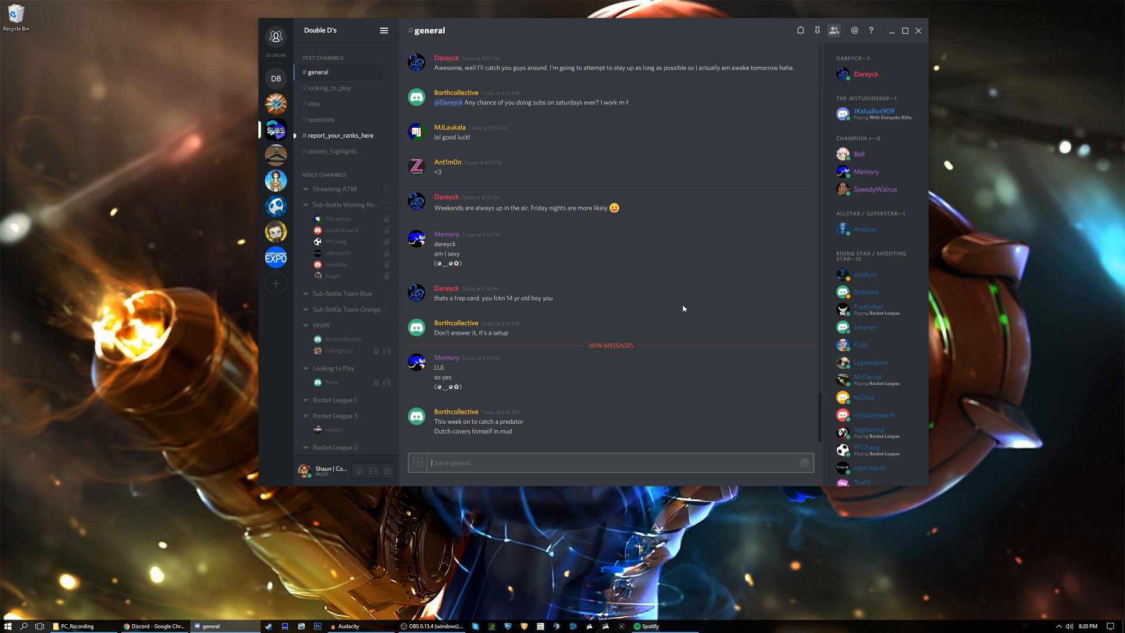
mouse_move(123, 373)
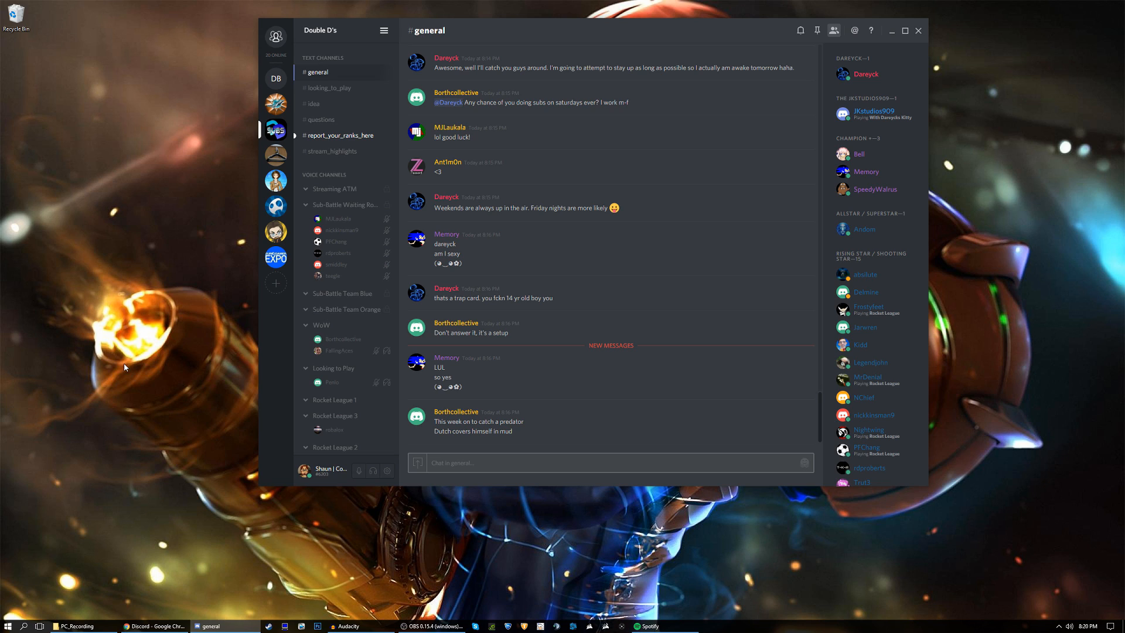
mouse_move(186, 554)
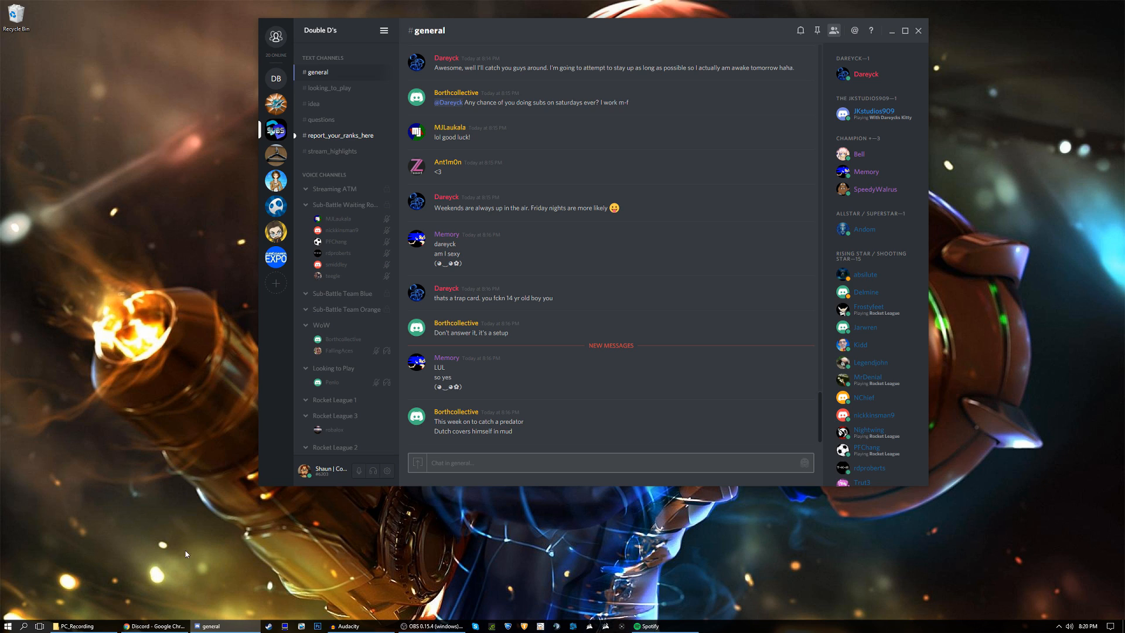
View the Discord sign-up page in Chrome, then return and bring up User Settings.
click(155, 625)
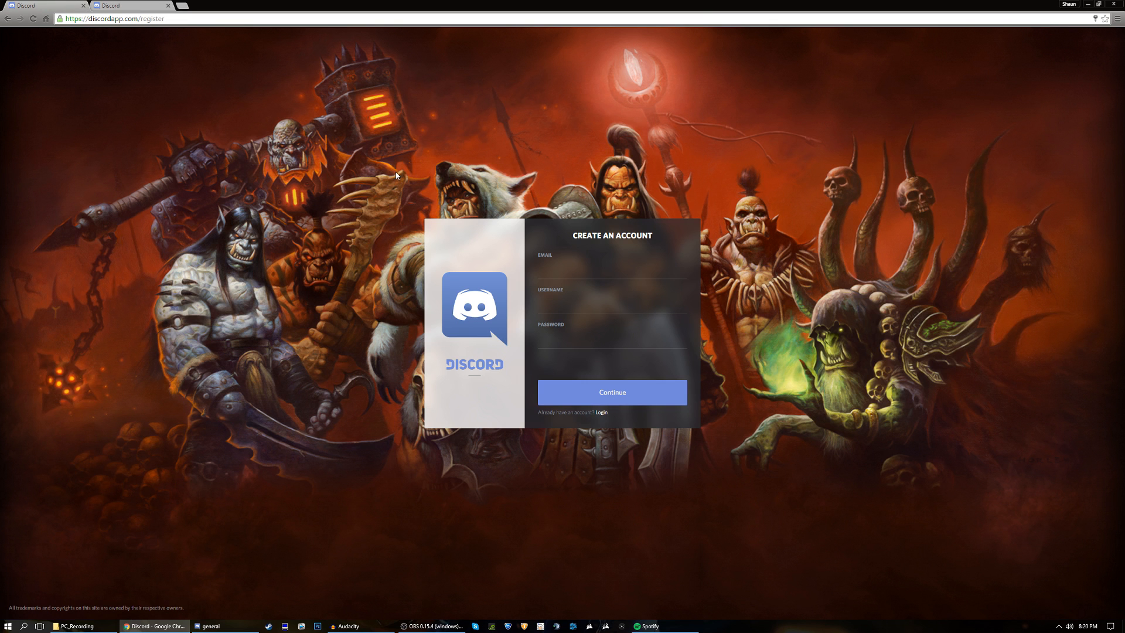
mouse_move(558, 278)
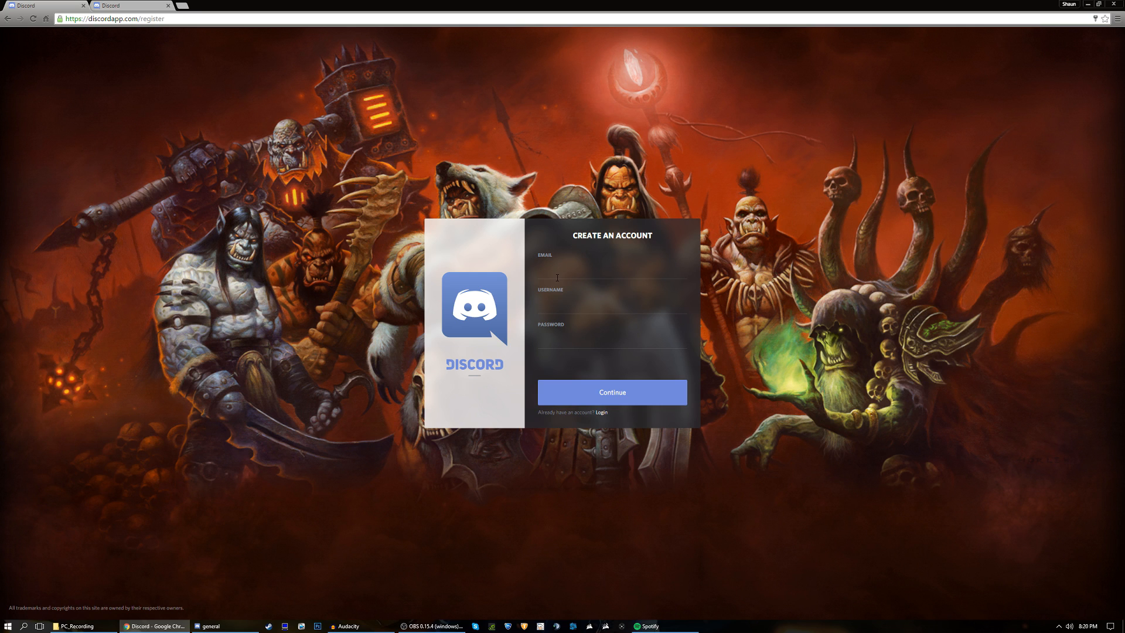
mouse_move(253, 191)
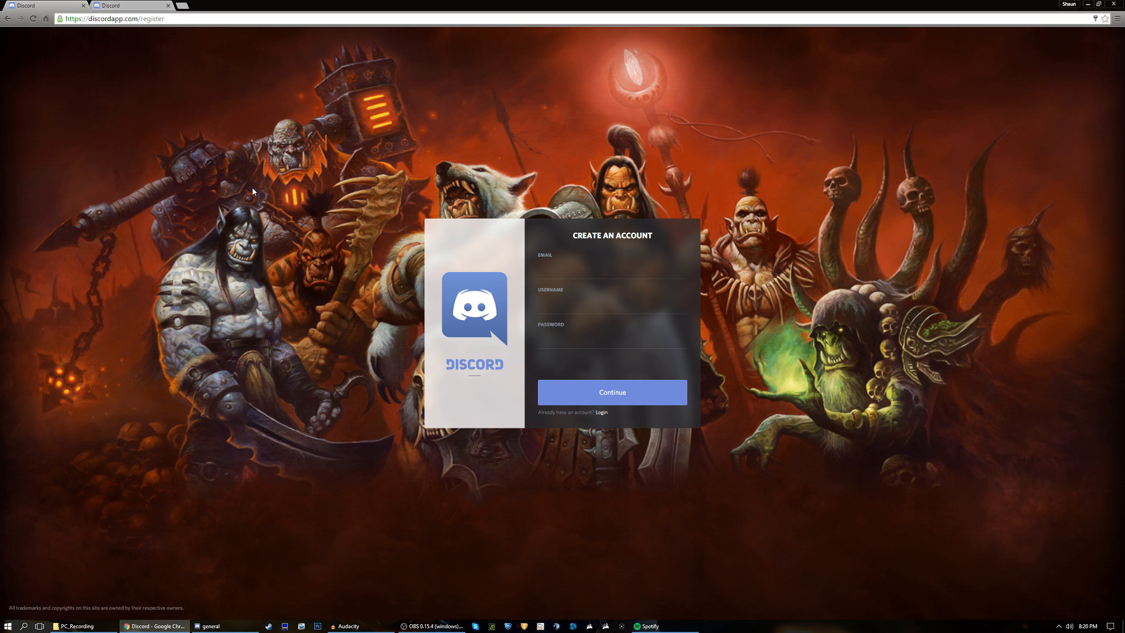
mouse_move(666, 196)
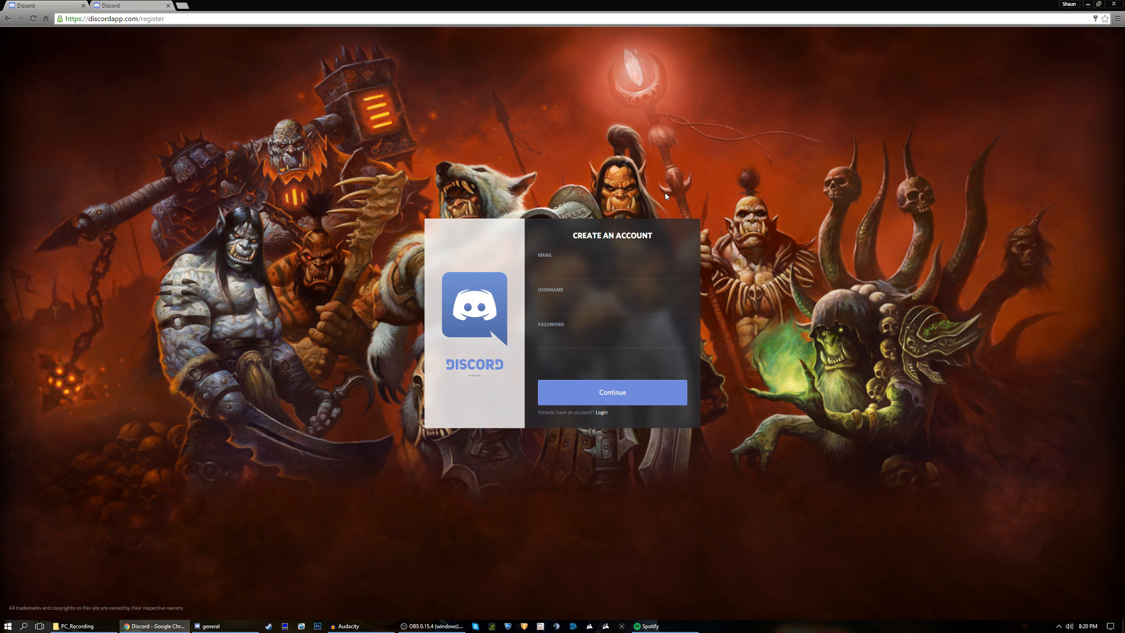
mouse_move(423, 187)
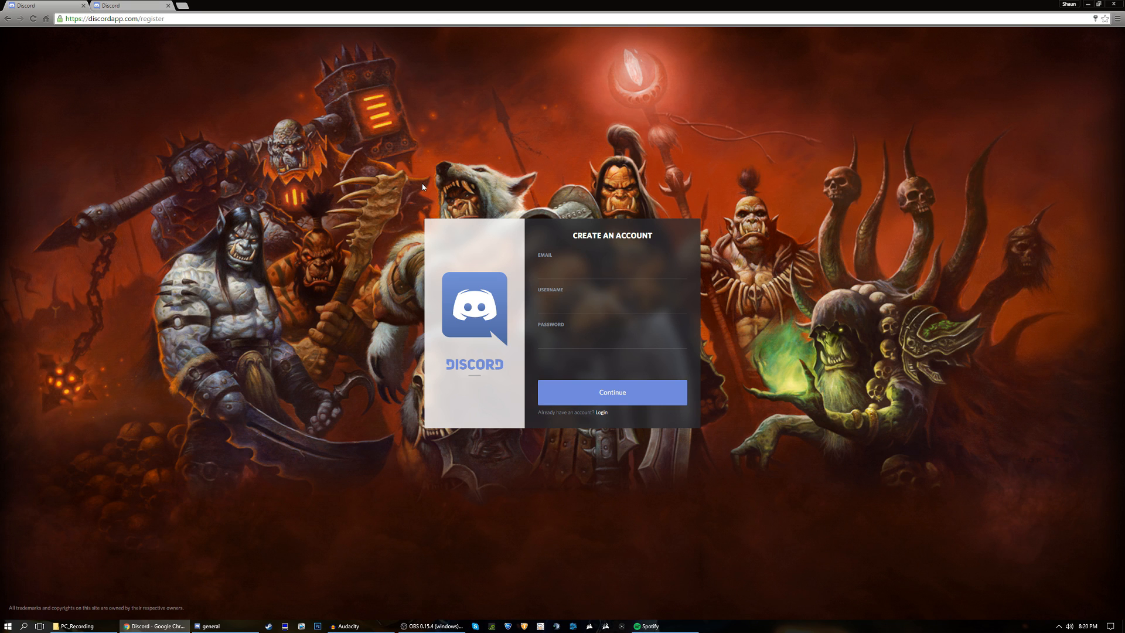
mouse_move(415, 185)
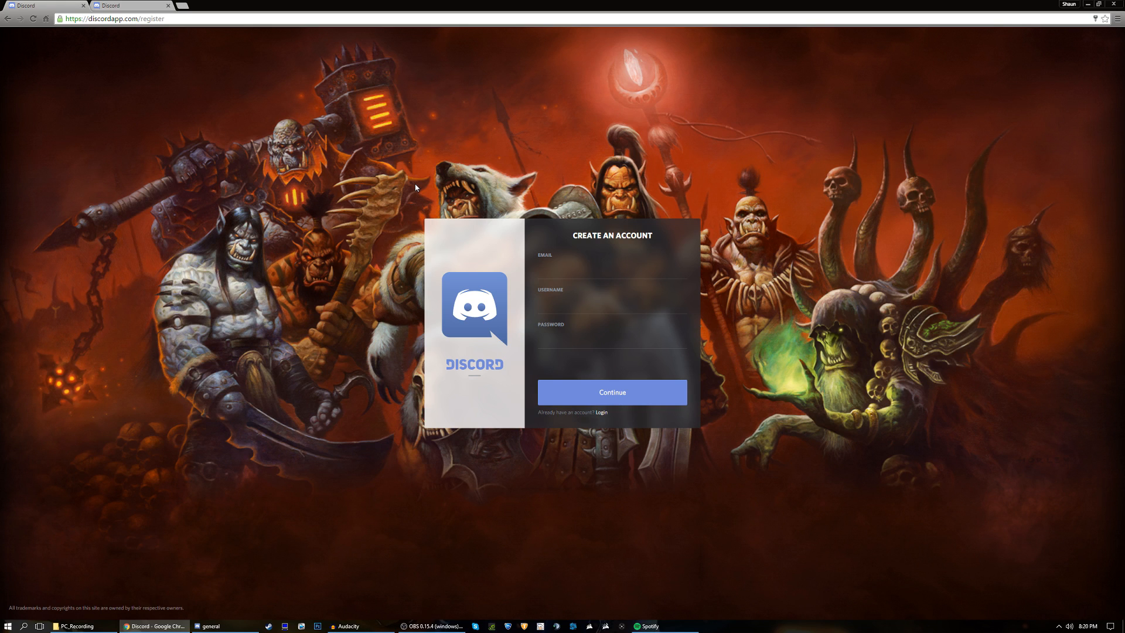
mouse_move(404, 187)
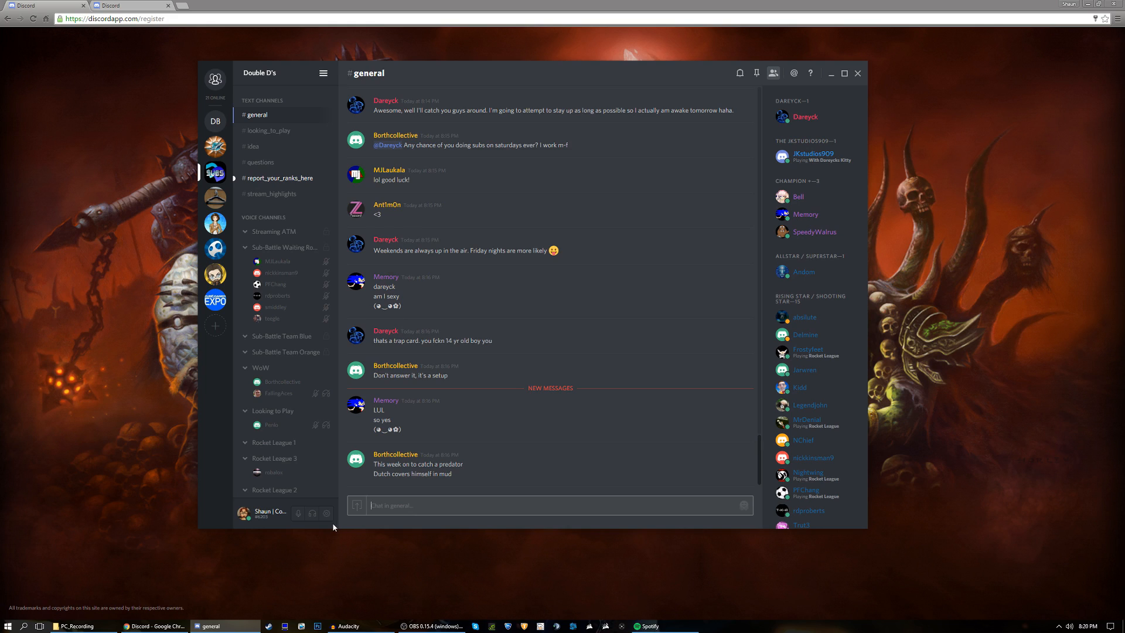
click(327, 512)
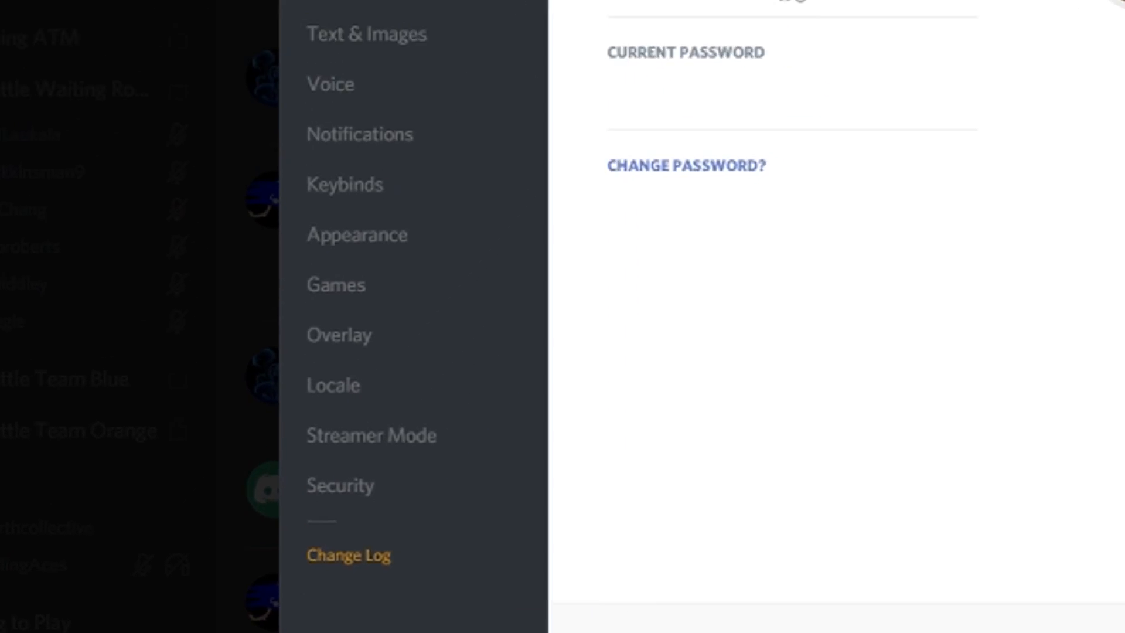
Show the Connections page listing the linked Twitch and Steam accounts.
click(75, 270)
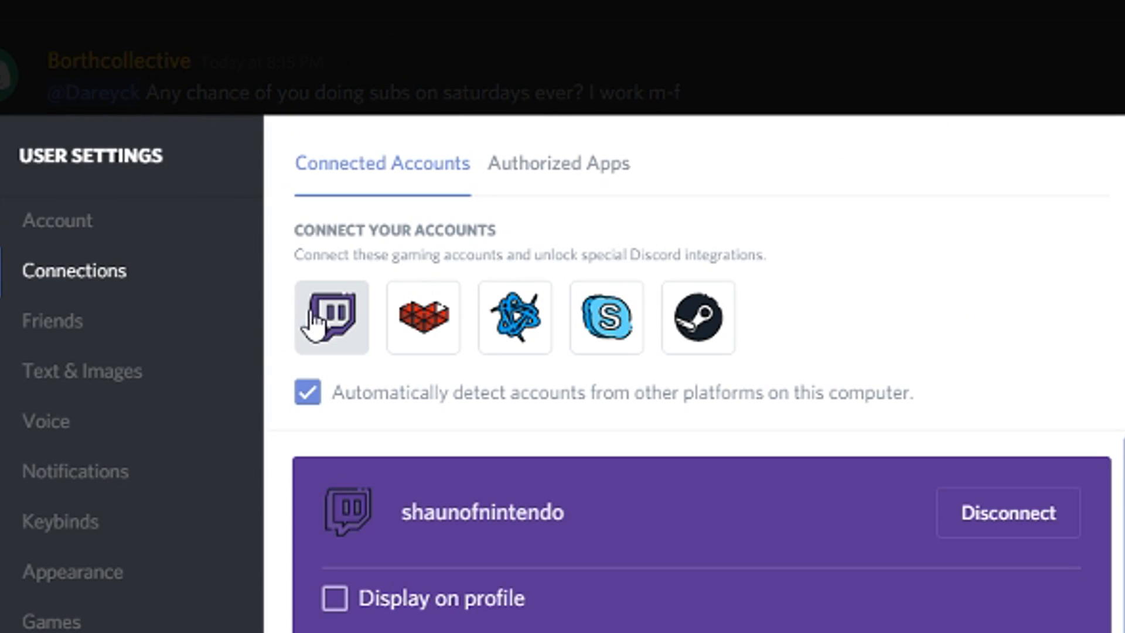
mouse_move(517, 319)
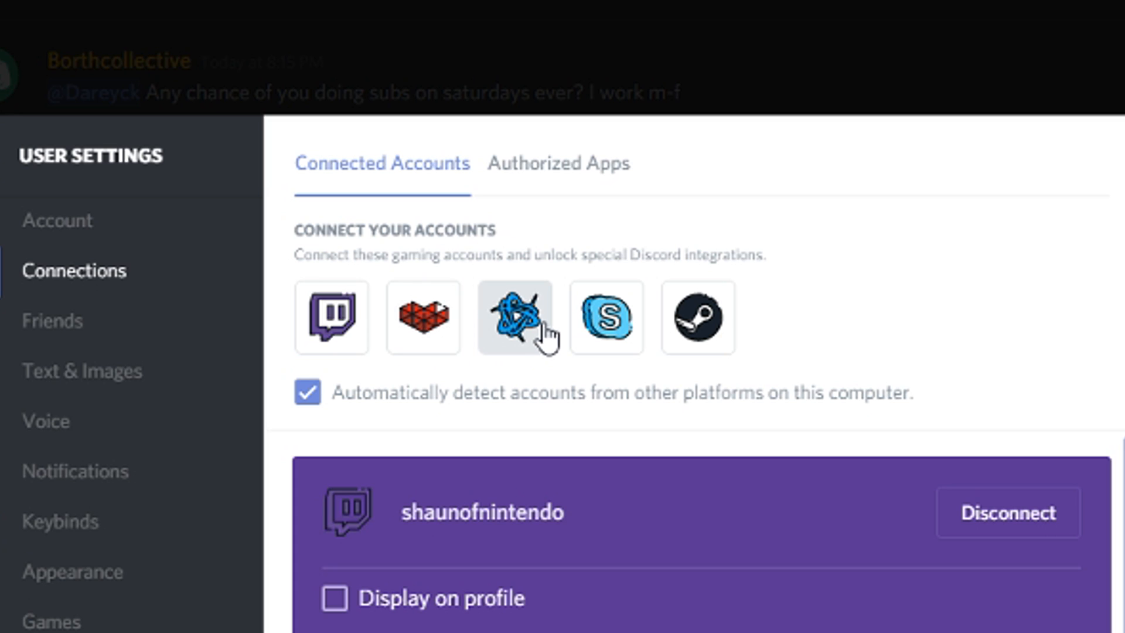
mouse_move(706, 319)
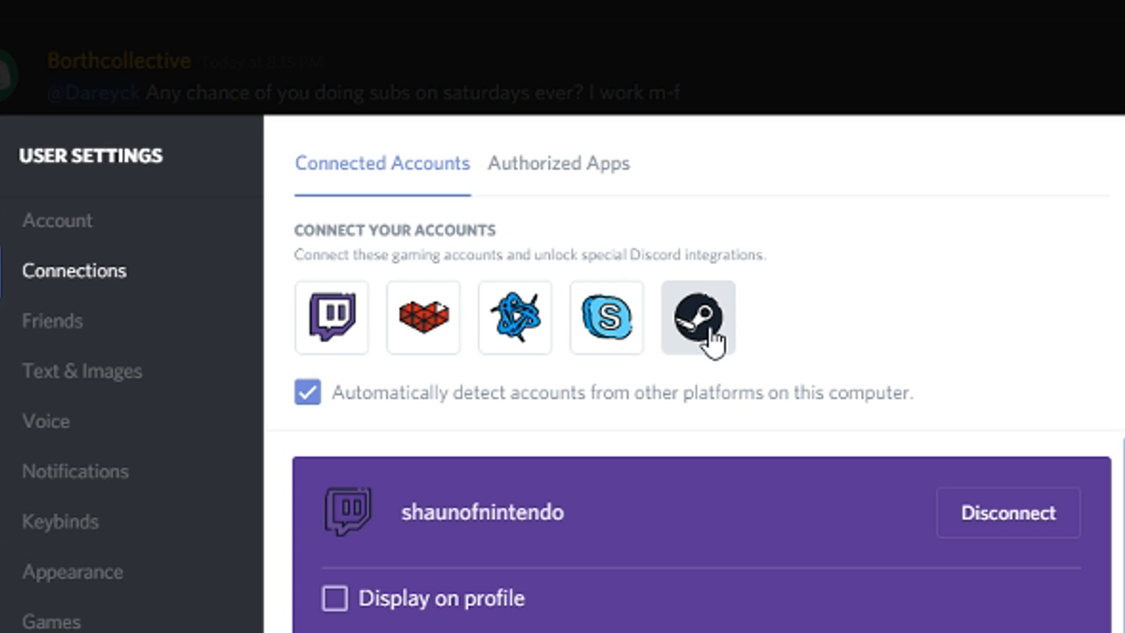
mouse_move(539, 245)
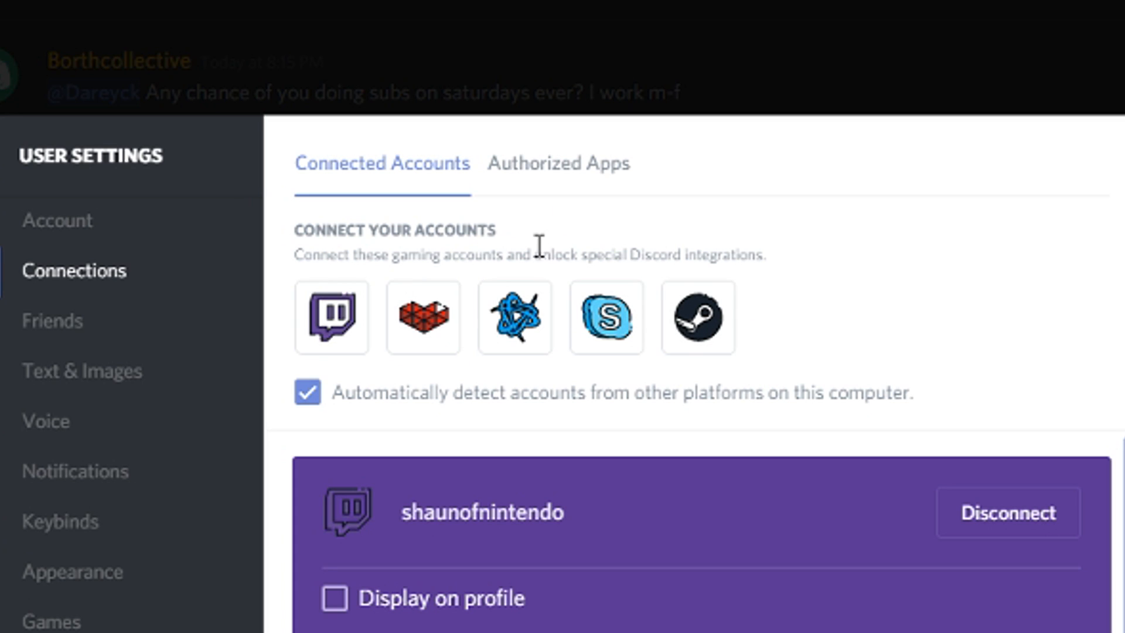
mouse_move(325, 318)
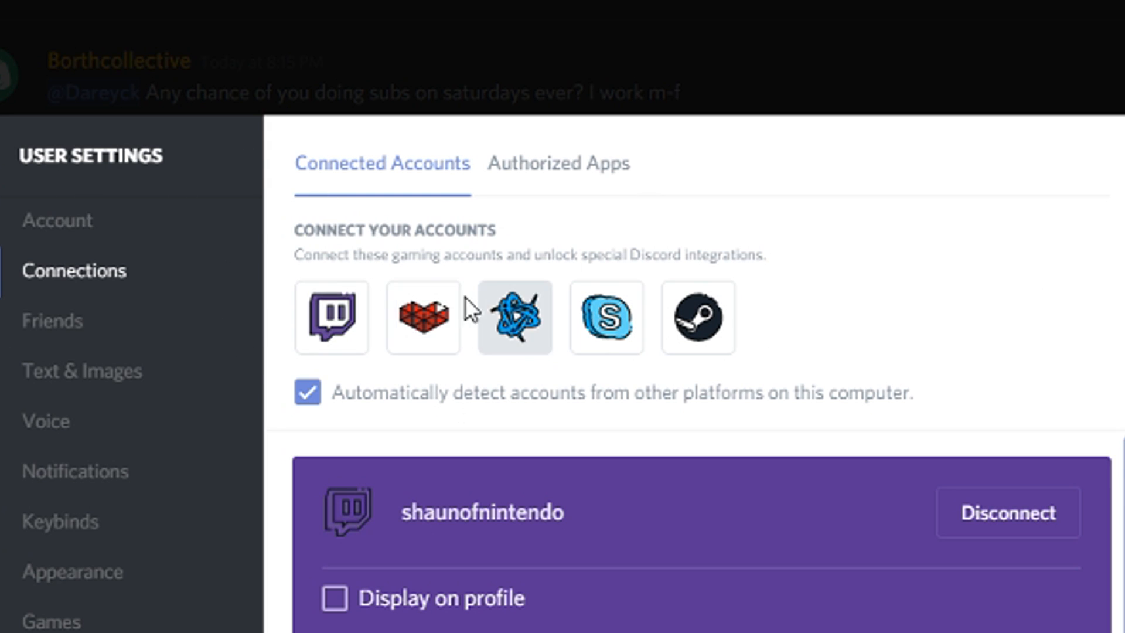
click(332, 317)
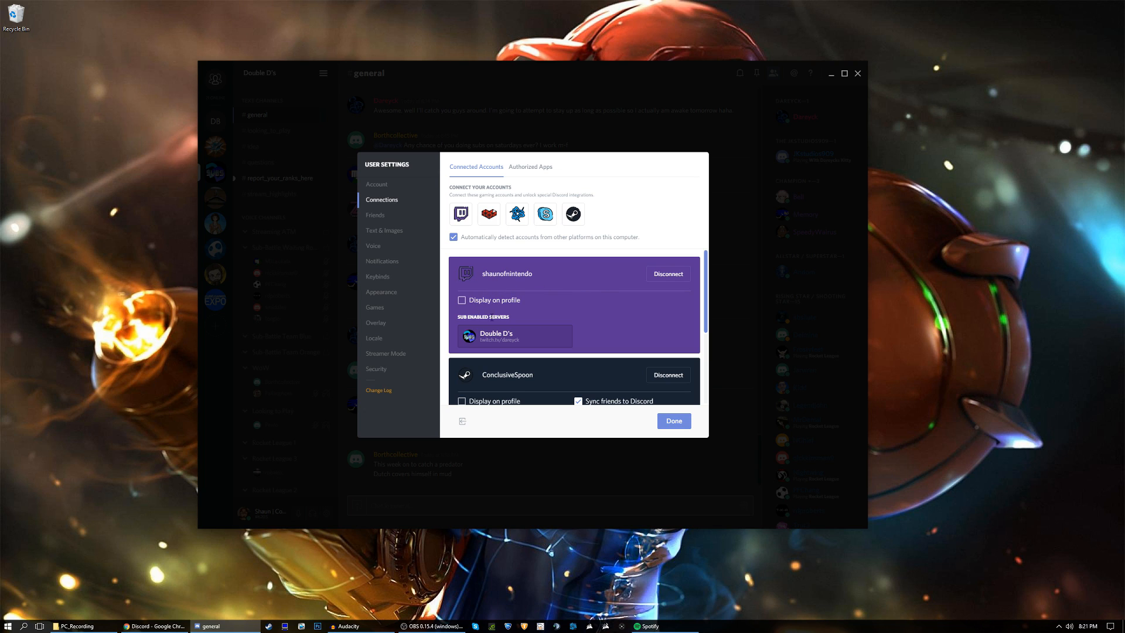
mouse_move(495, 229)
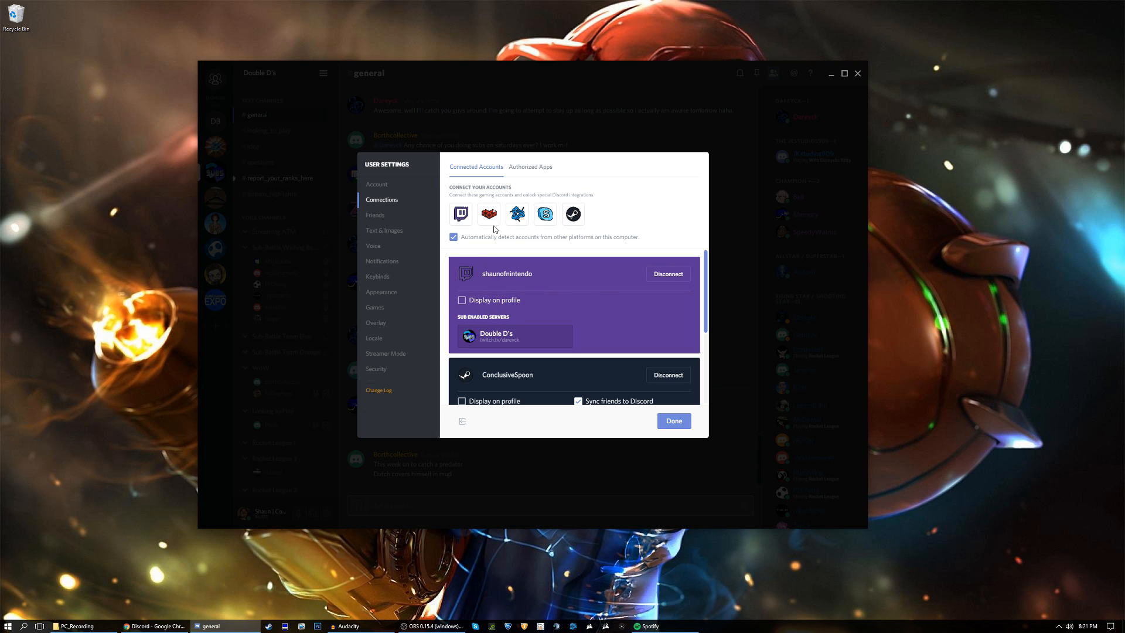
mouse_move(527, 330)
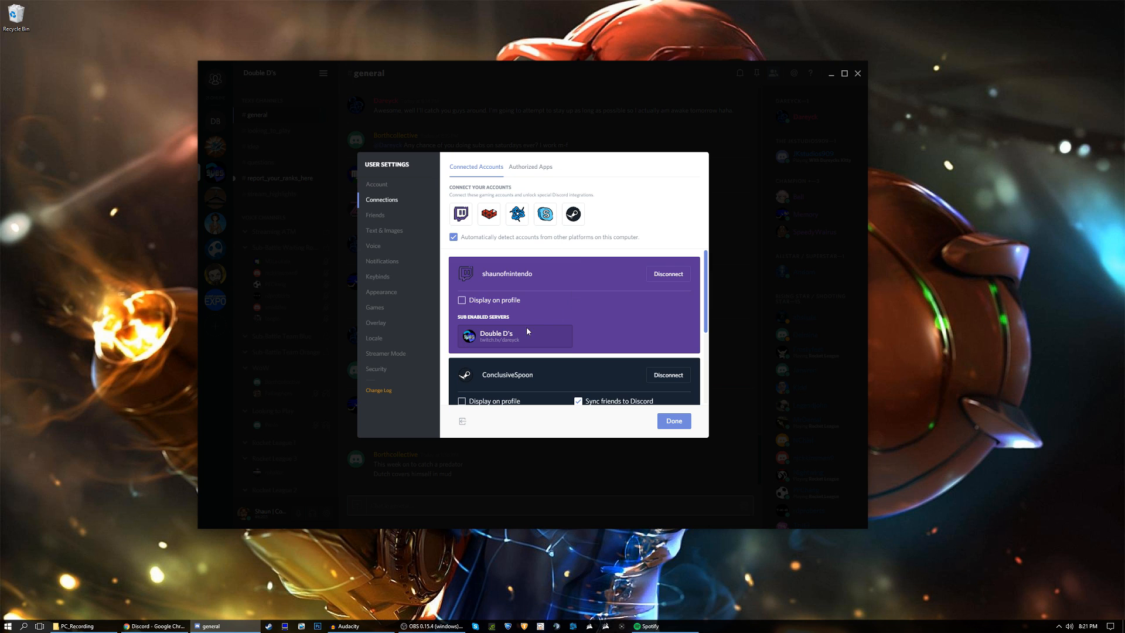
mouse_move(541, 296)
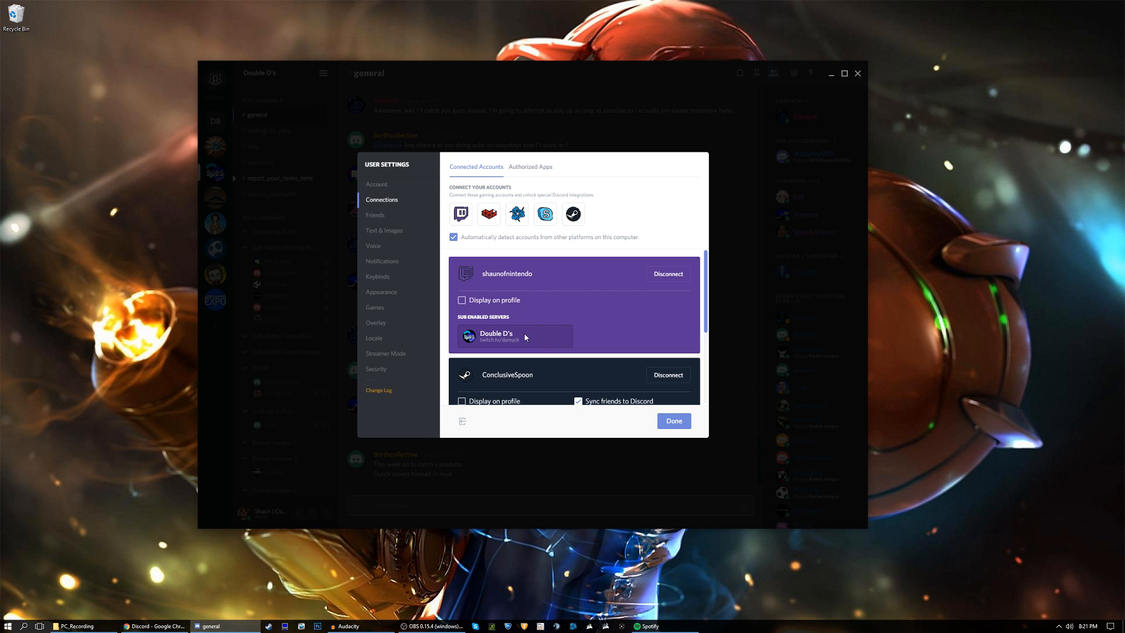
mouse_move(597, 337)
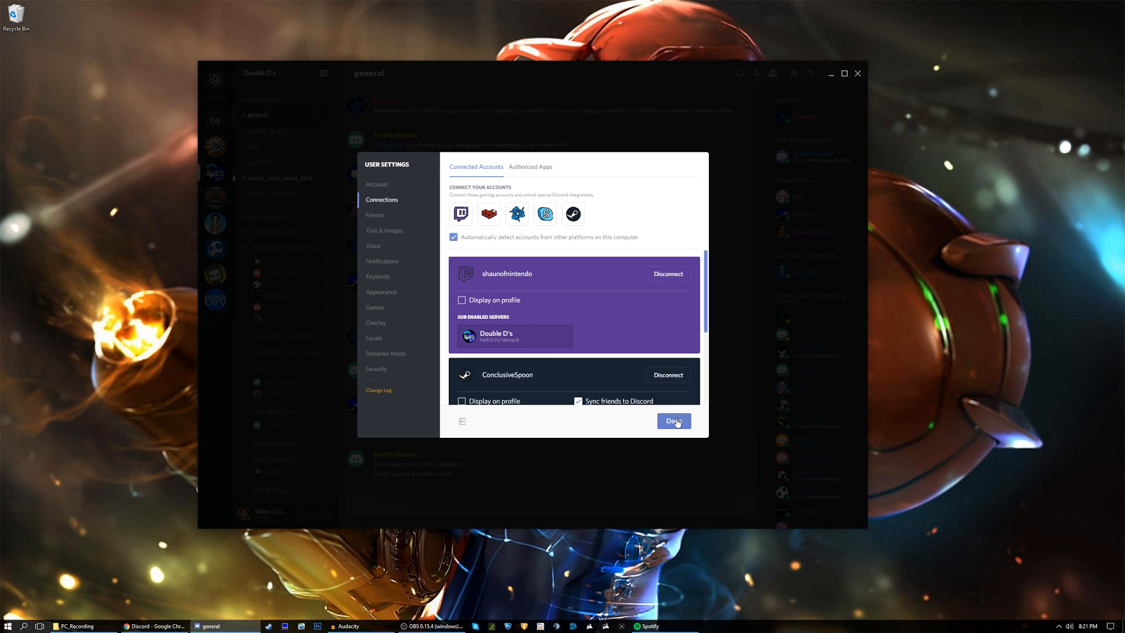
Close settings with Done, returning to the Double D's general channel.
click(672, 421)
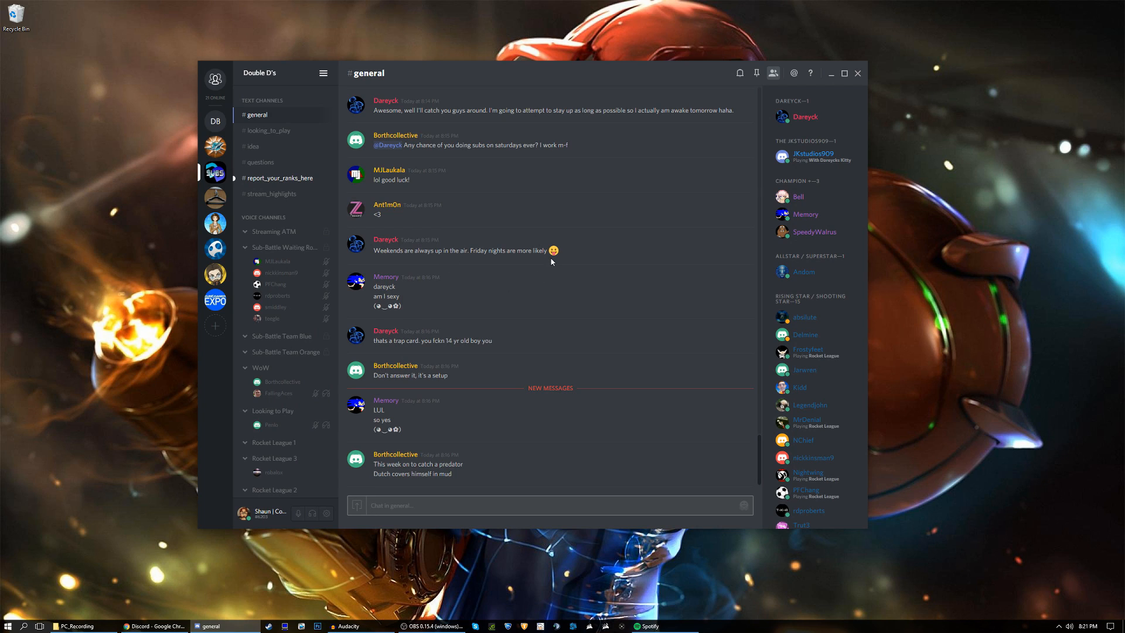
mouse_move(573, 299)
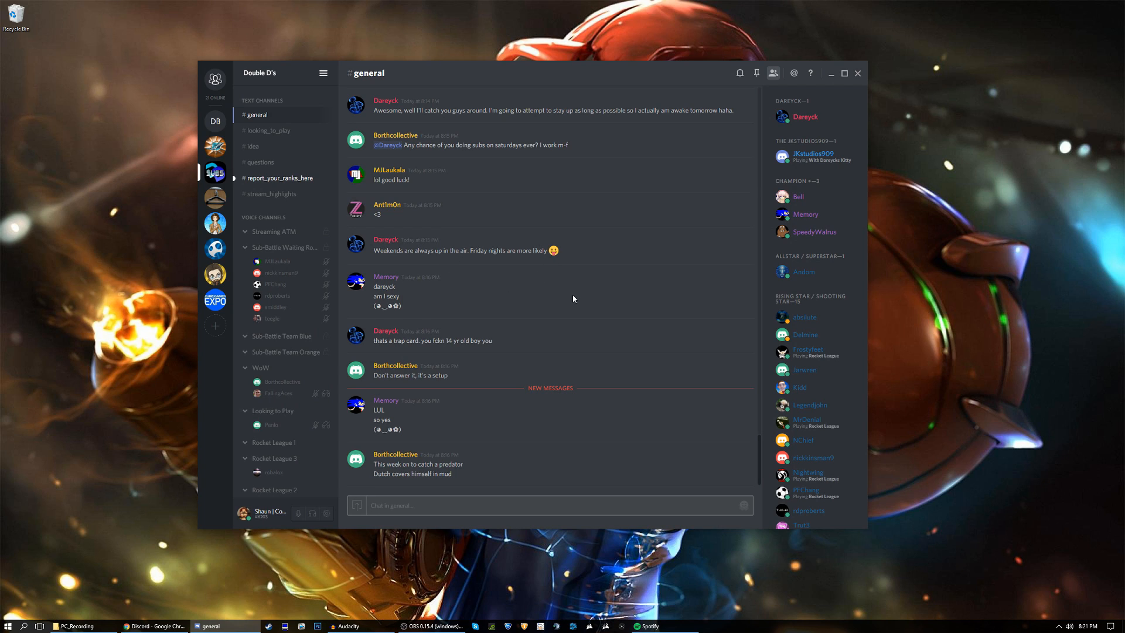